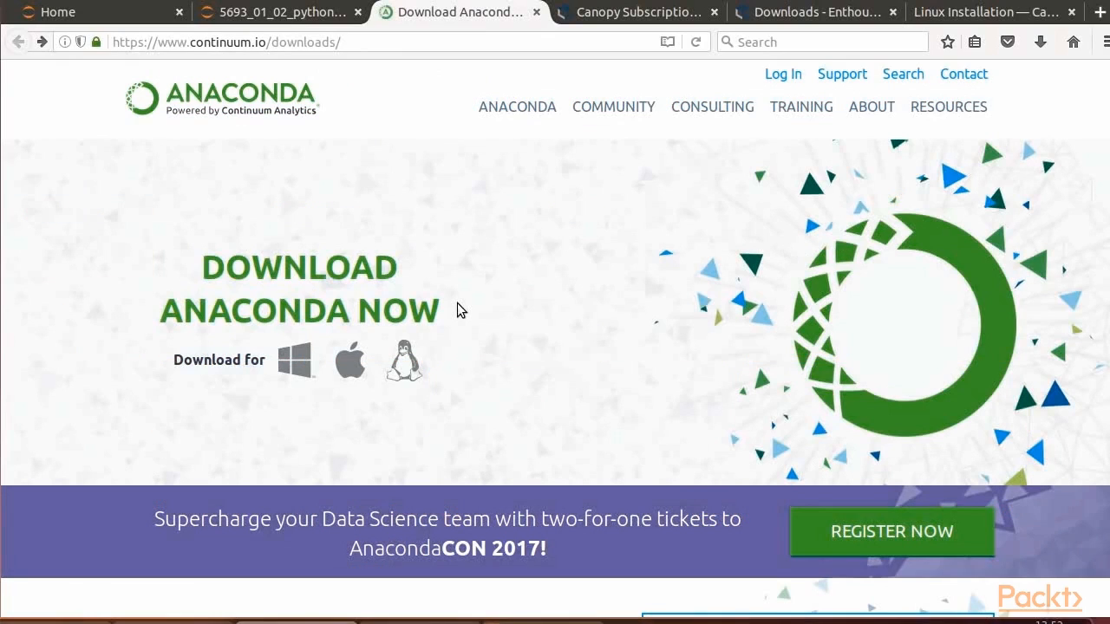
mouse_move(295, 354)
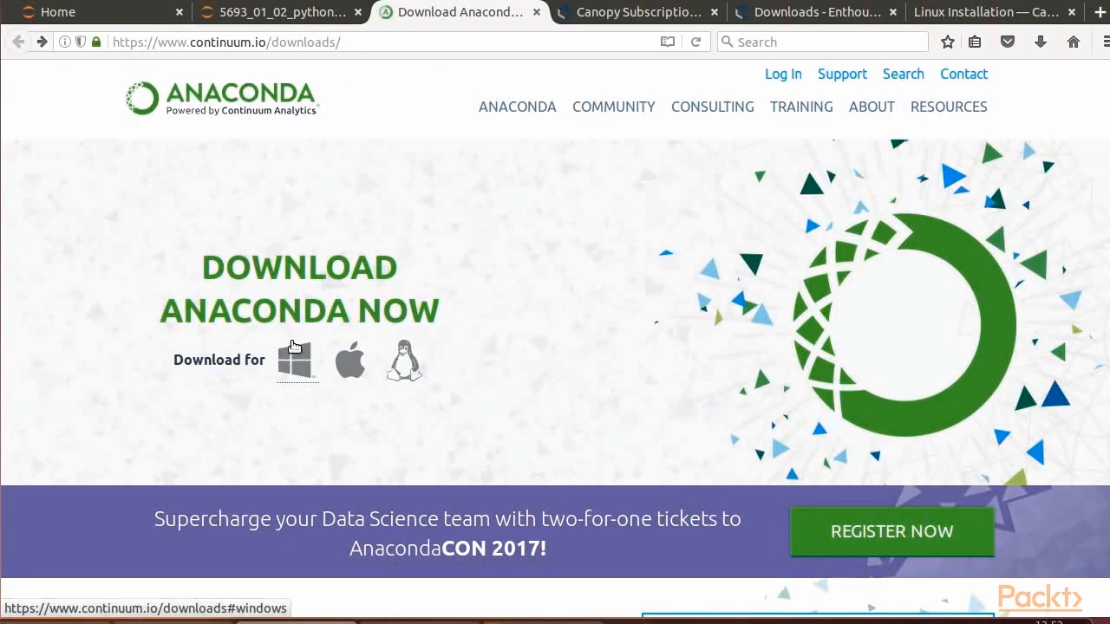
mouse_move(294, 343)
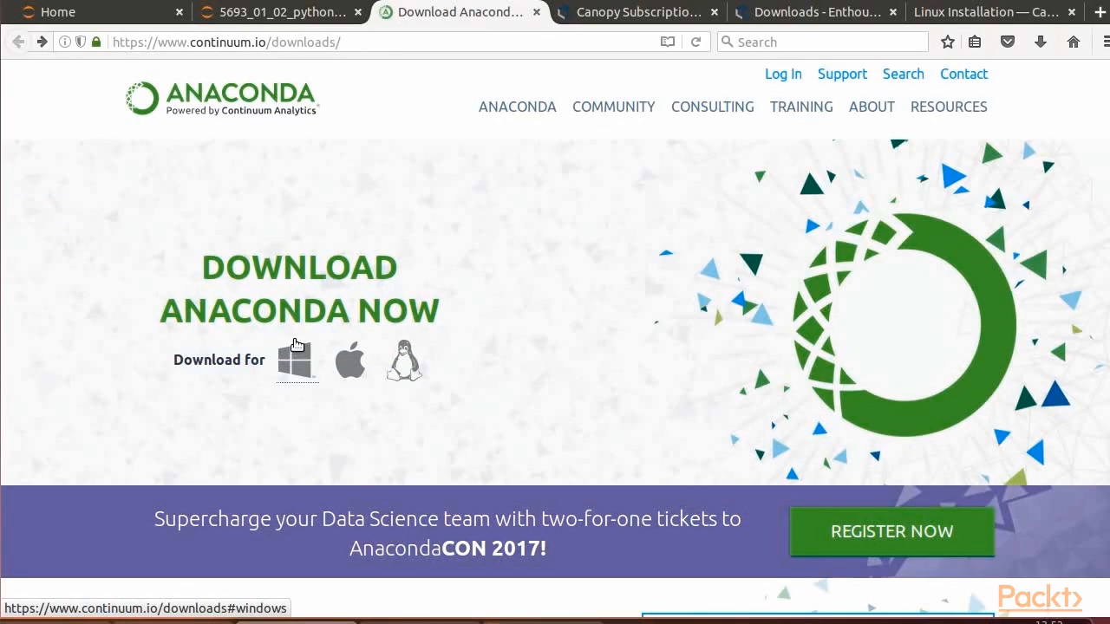
mouse_move(298, 343)
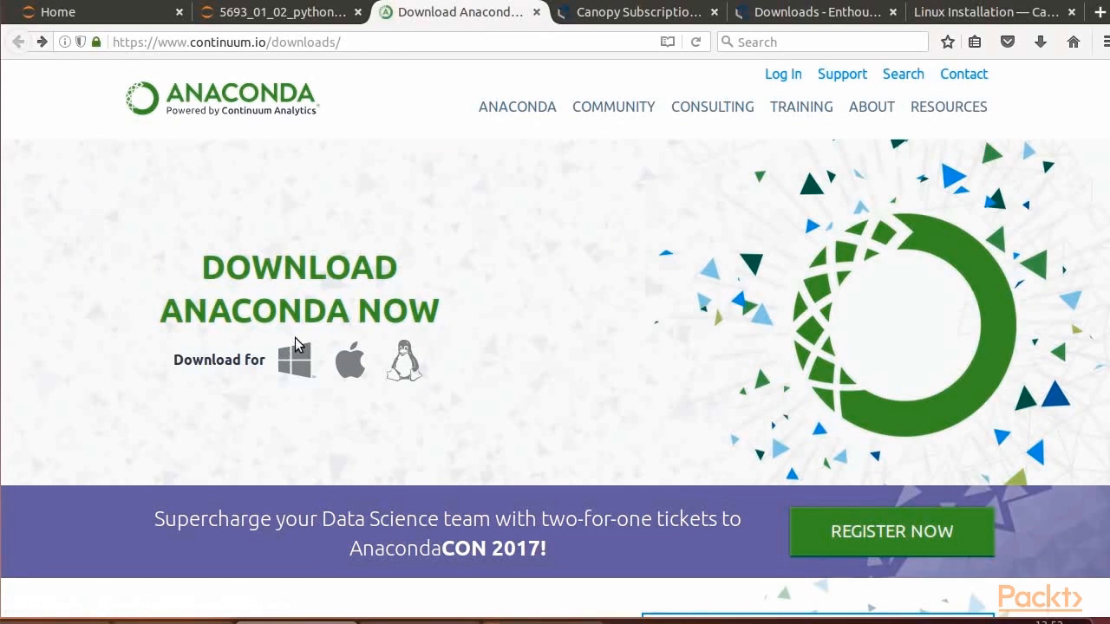
mouse_move(373, 343)
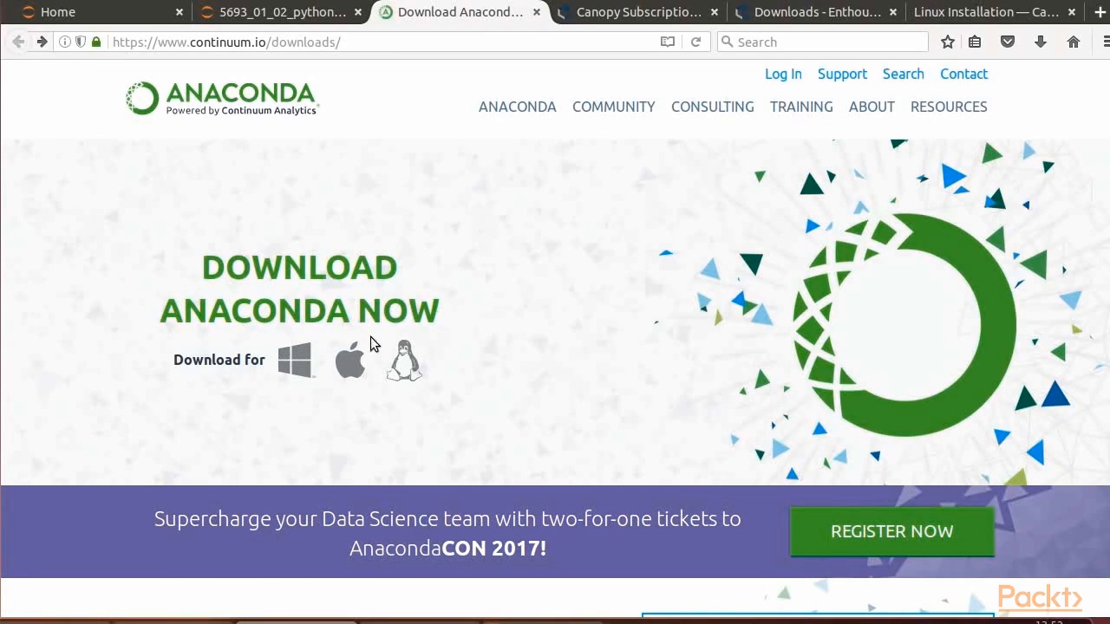
mouse_move(390, 354)
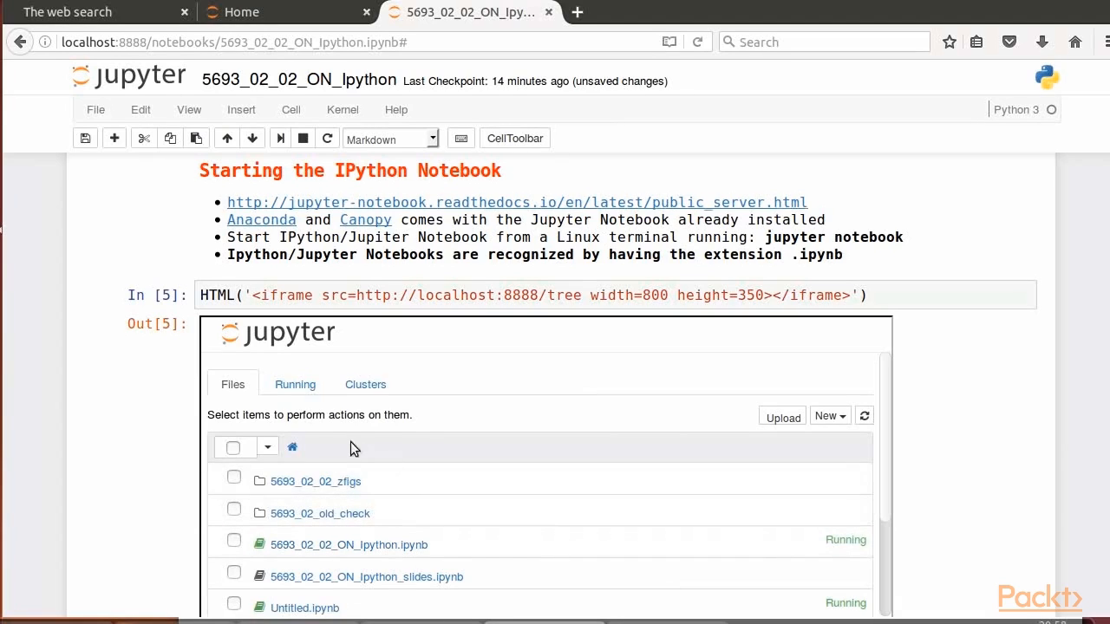
mouse_move(420, 496)
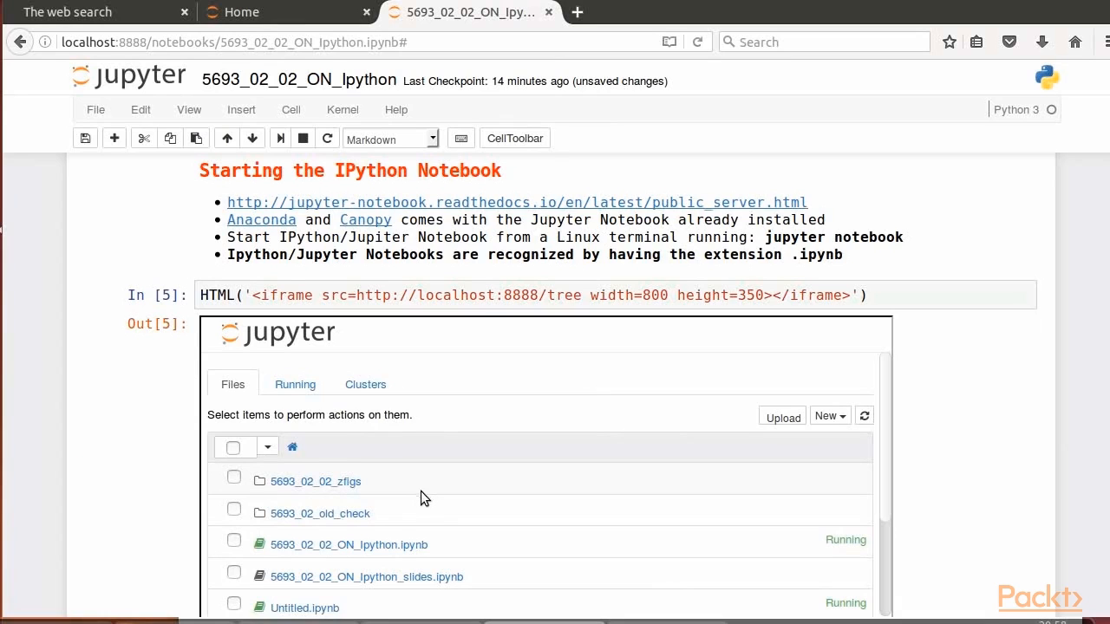
mouse_move(441, 526)
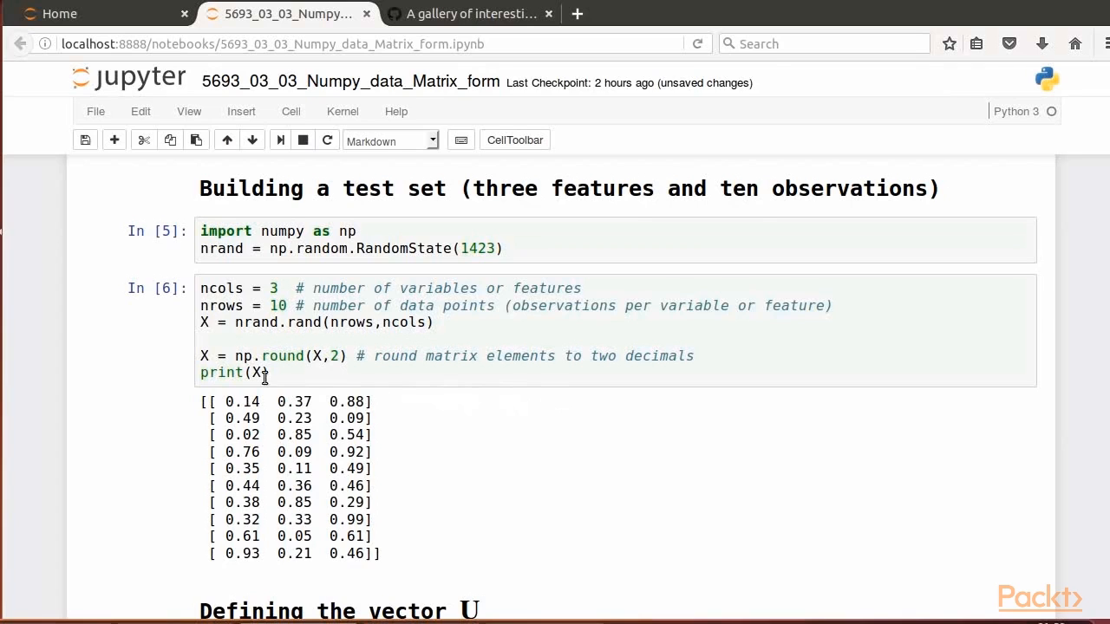
mouse_move(357, 402)
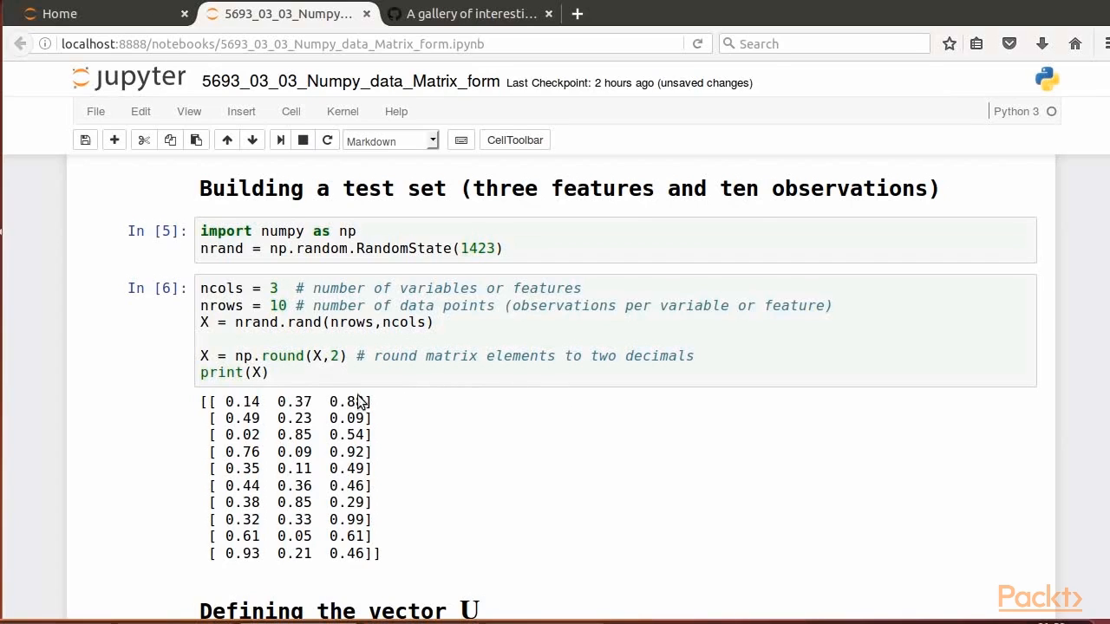
mouse_move(345, 503)
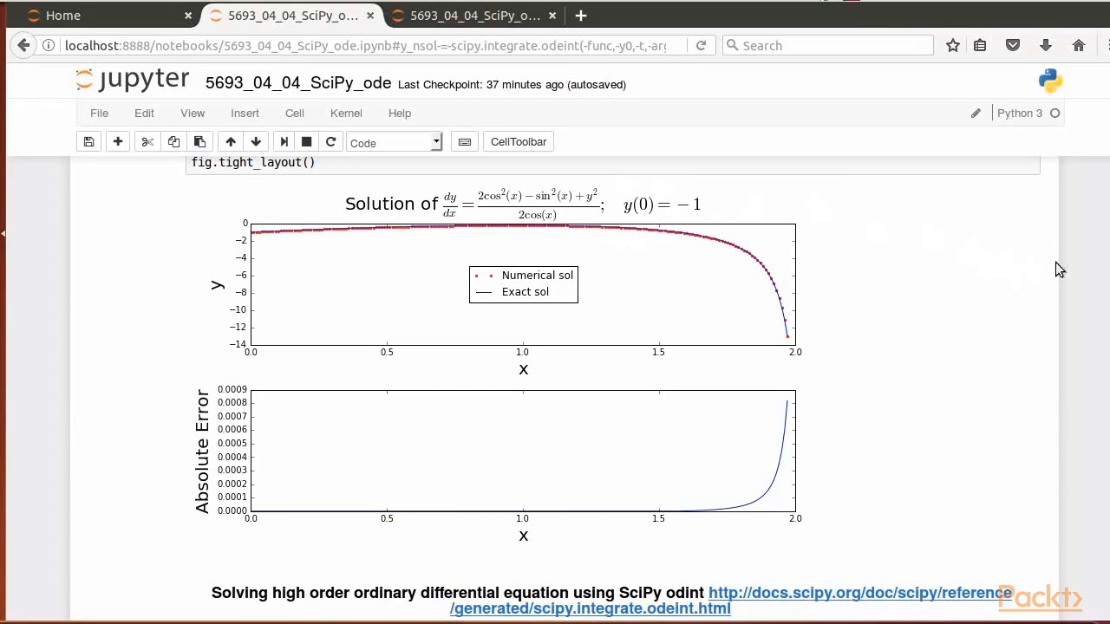
Step: Scroll past the error plot to the high-order ODE section, then switch to the Matplotlib 2D plots notebook
scroll(down, 3)
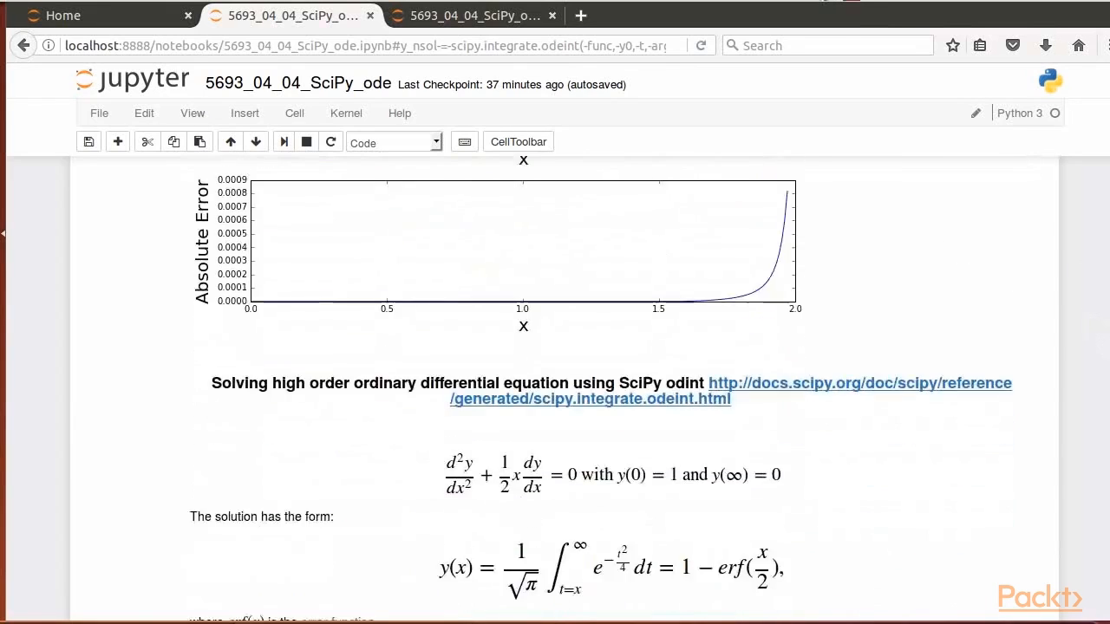
scroll(down, 3)
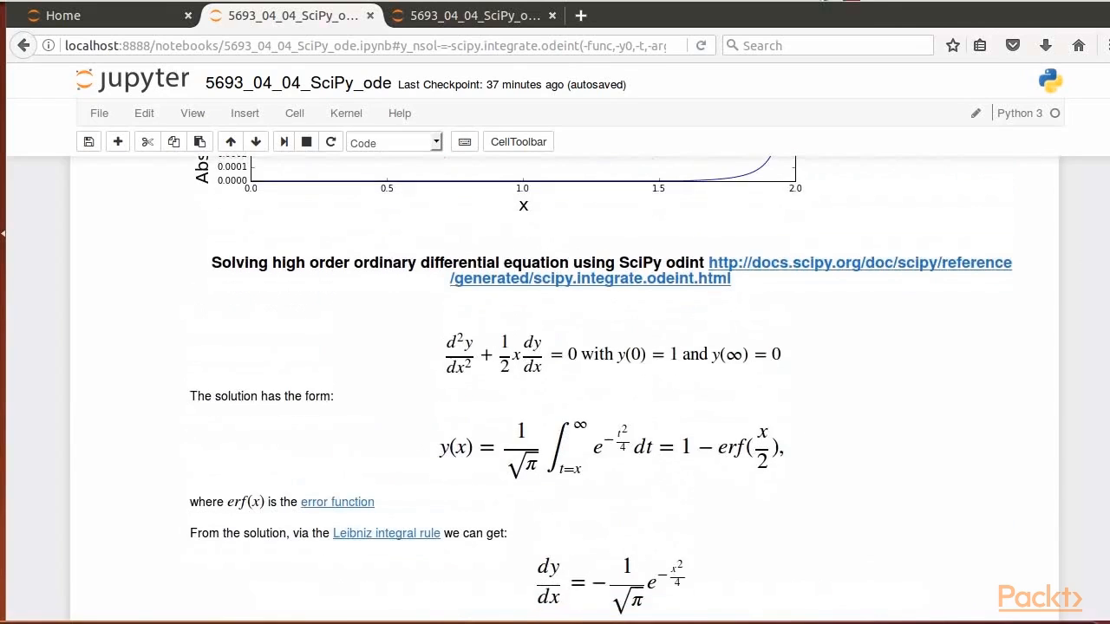
scroll(down, 3)
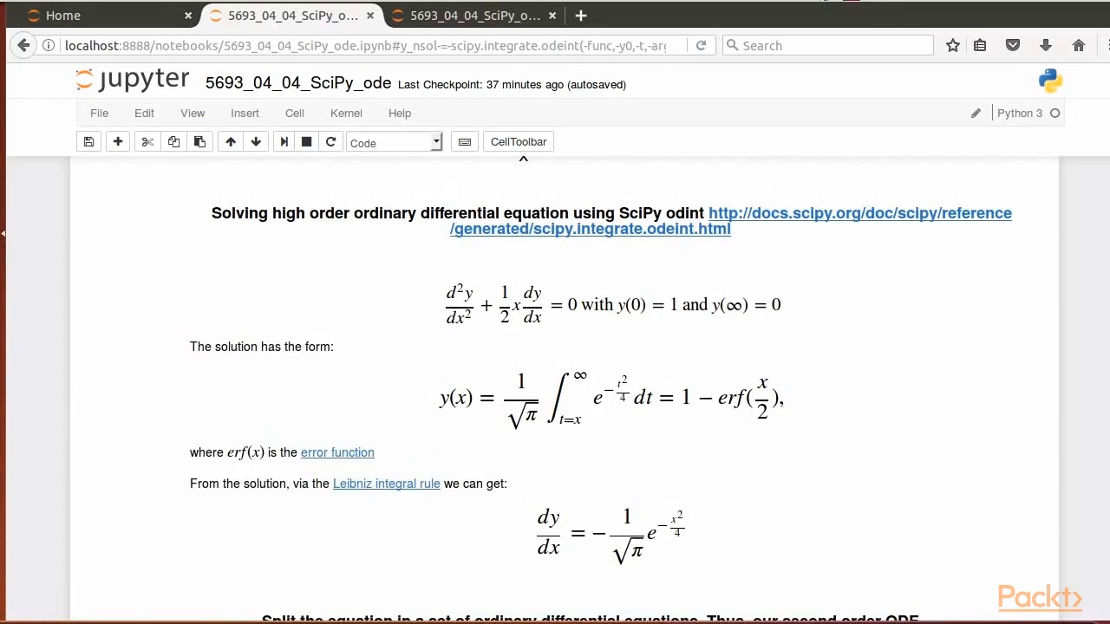
mouse_move(397, 253)
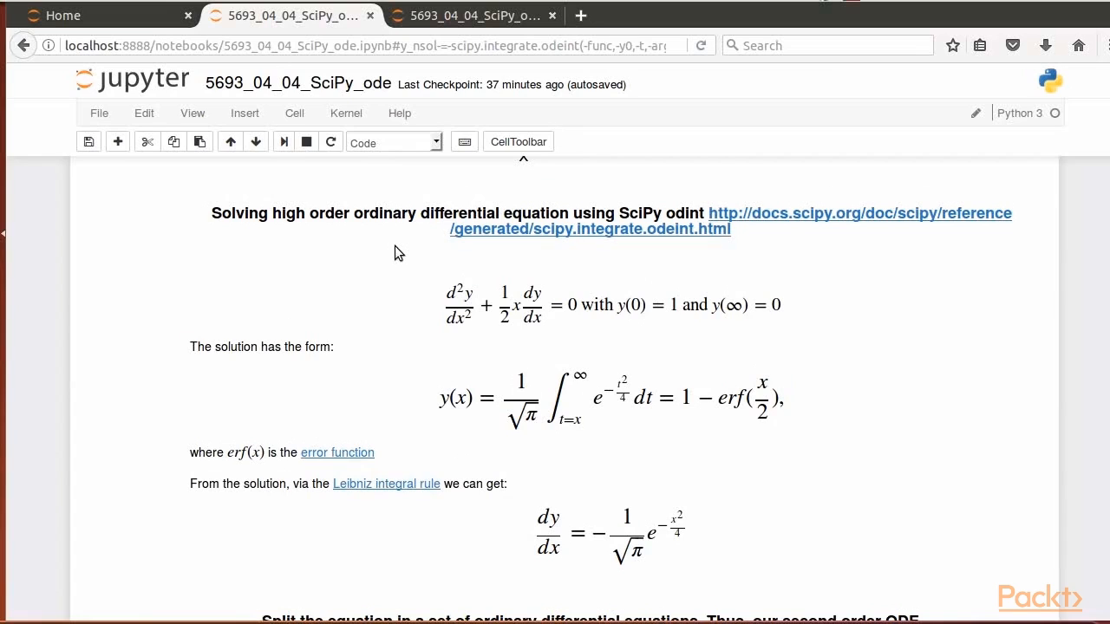
mouse_move(496, 267)
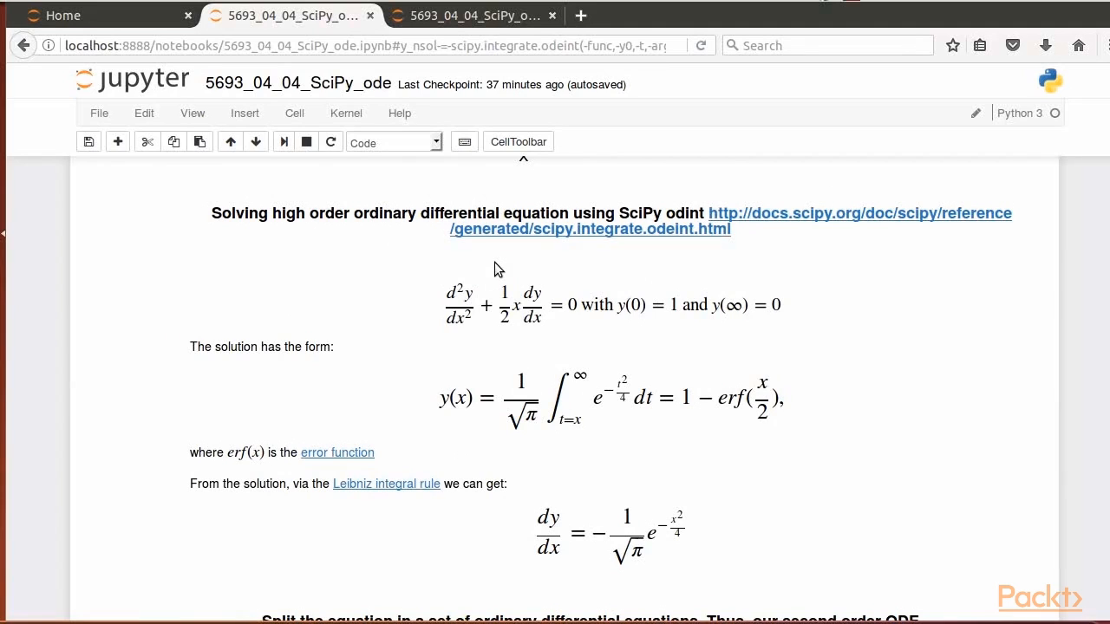
mouse_move(534, 336)
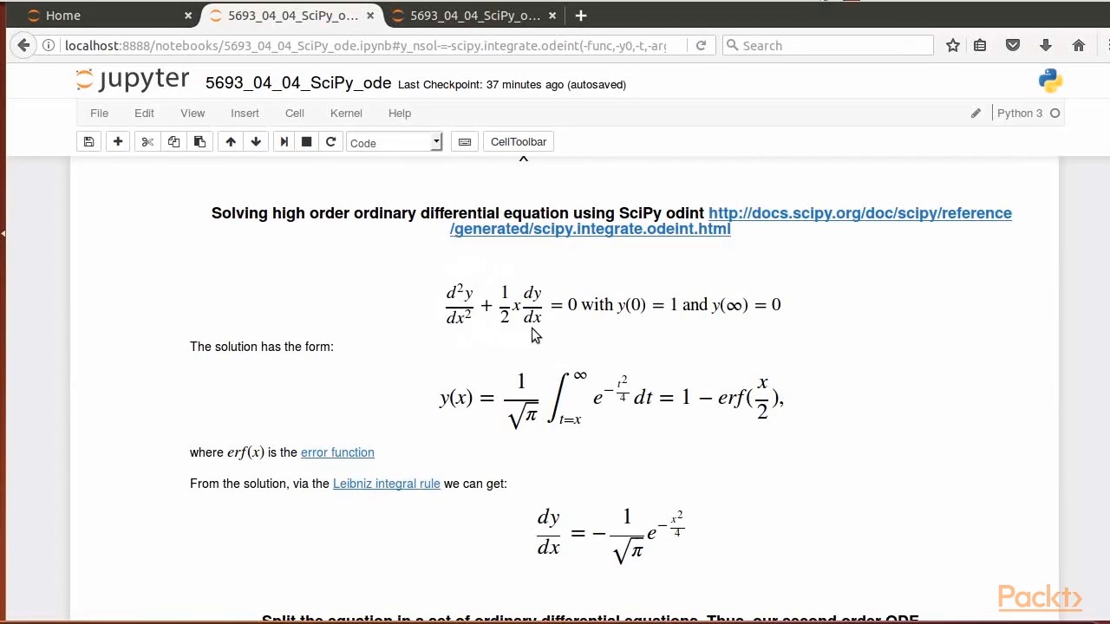
click(298, 16)
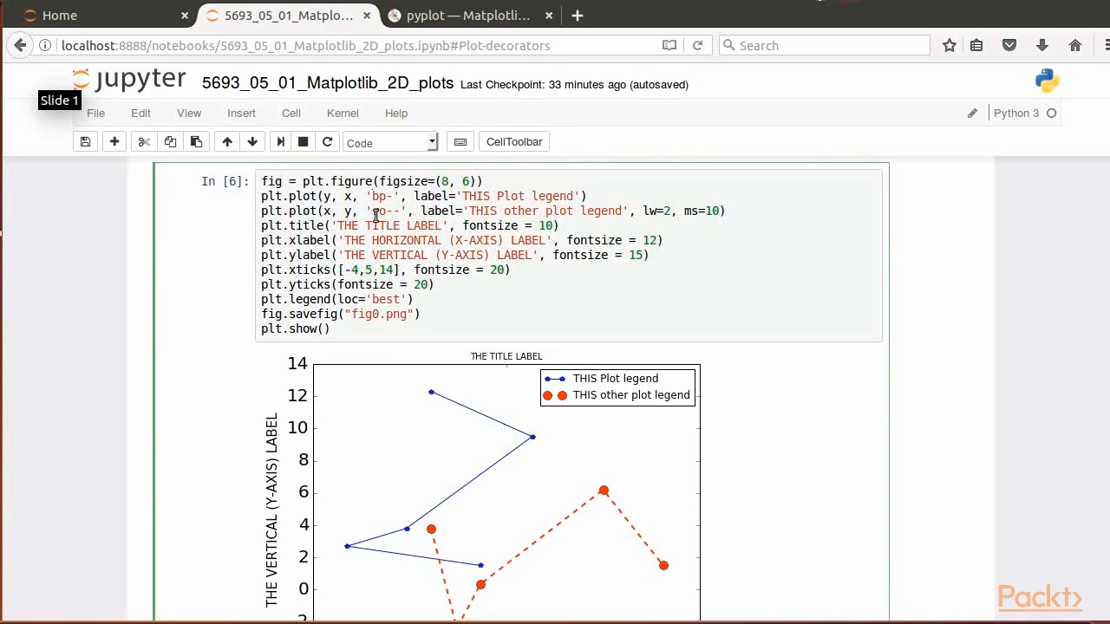
mouse_move(378, 215)
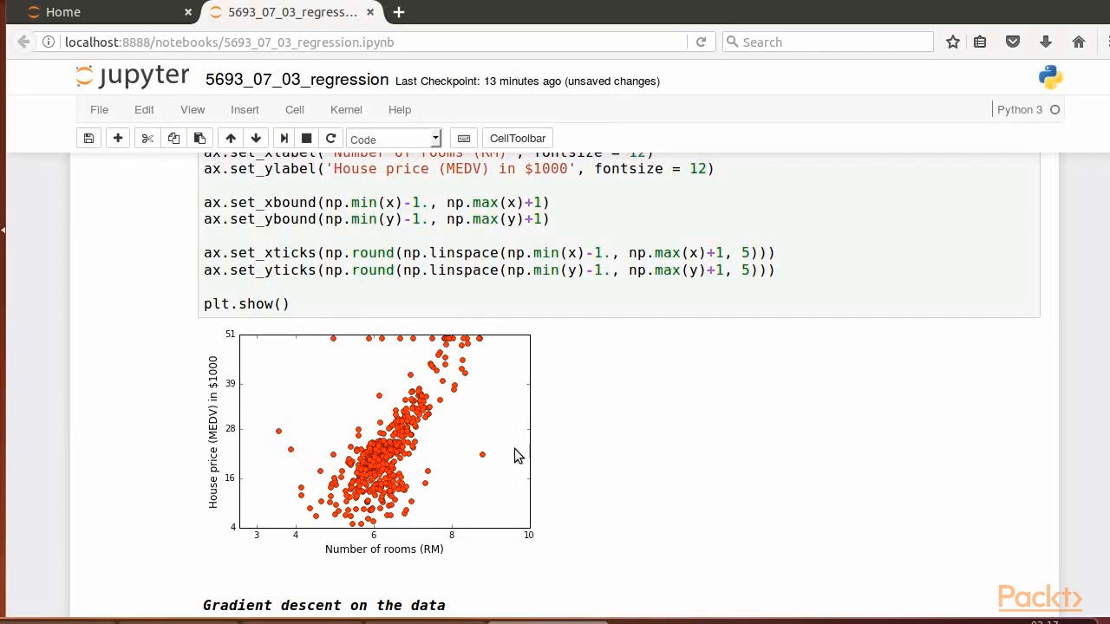
mouse_move(319, 405)
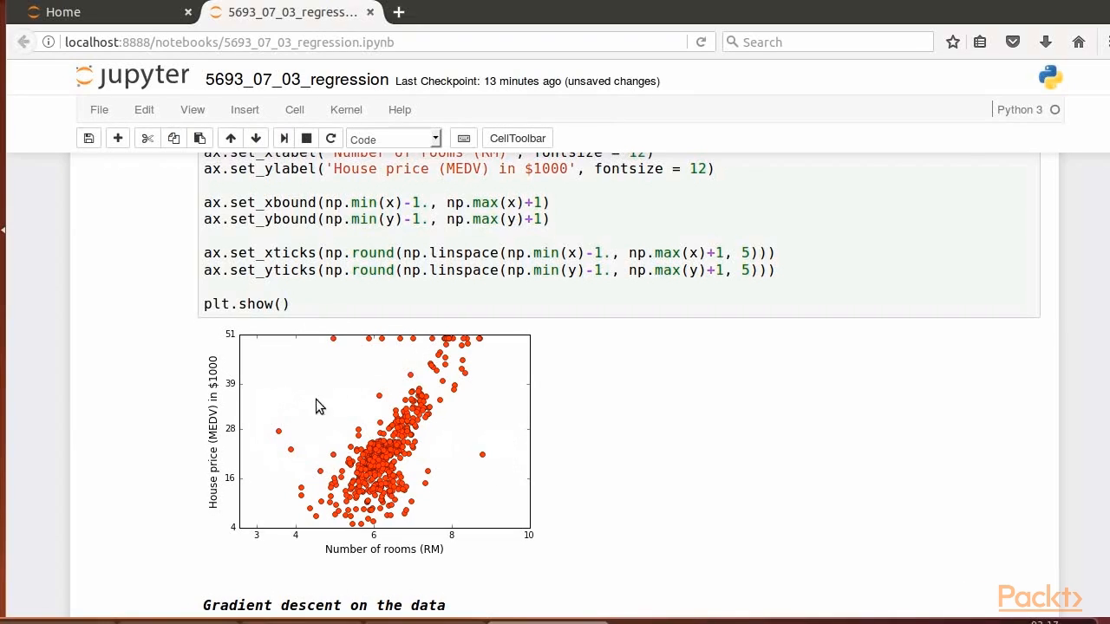
mouse_move(354, 417)
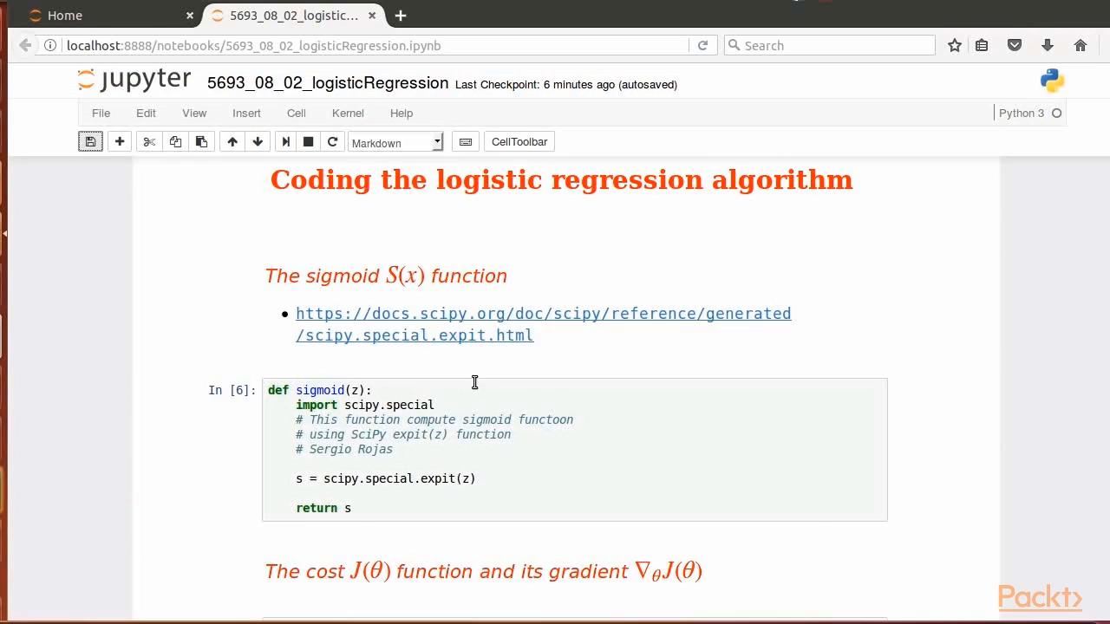
mouse_move(450, 340)
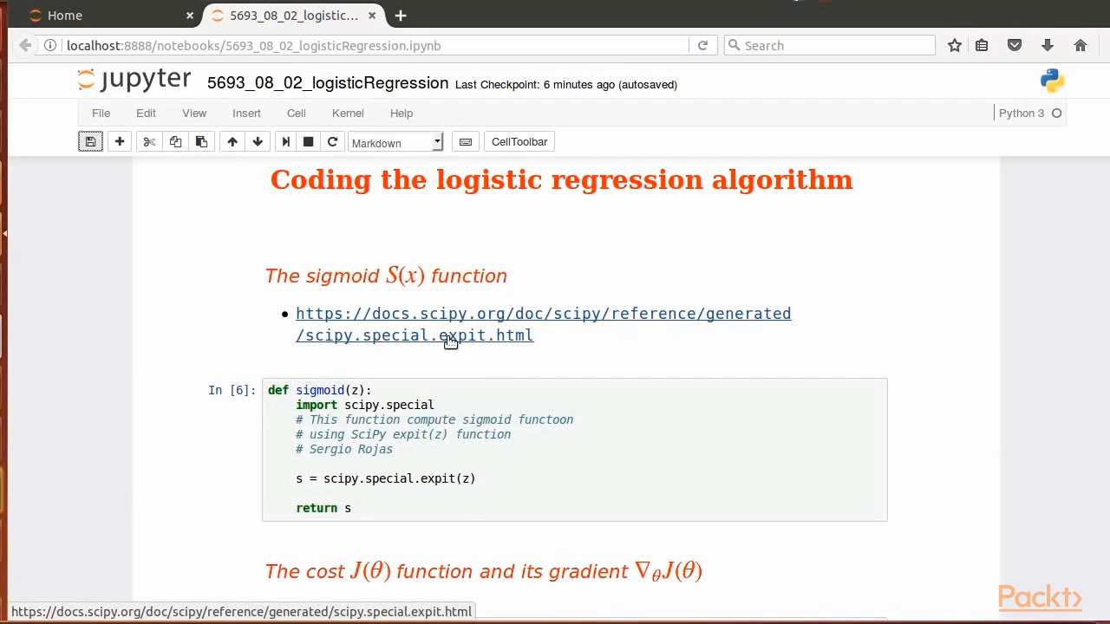
mouse_move(430, 492)
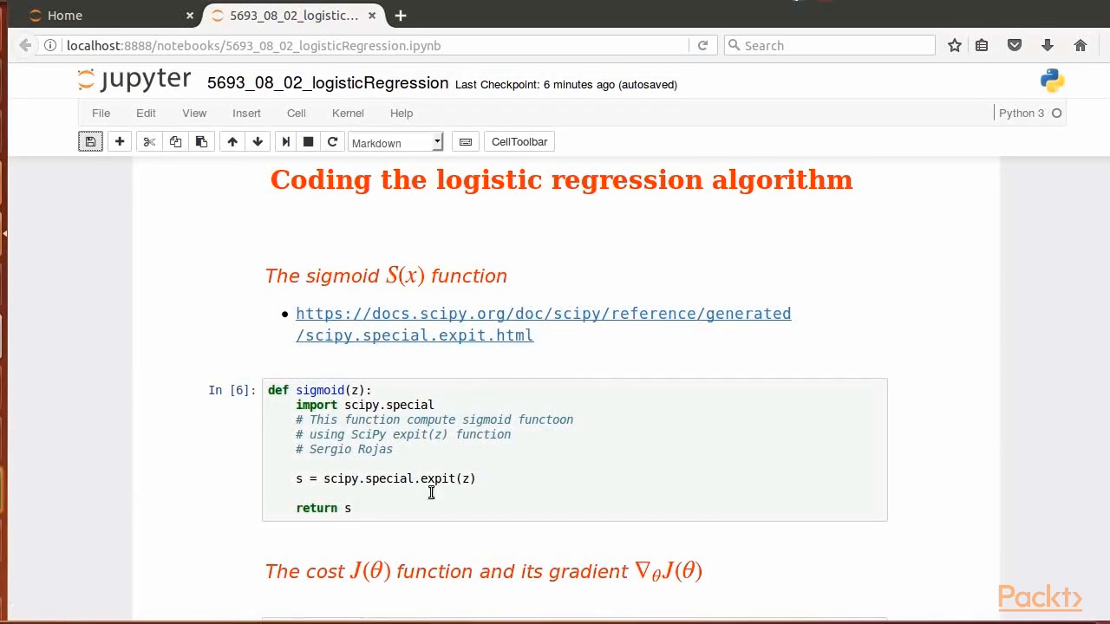
mouse_move(447, 478)
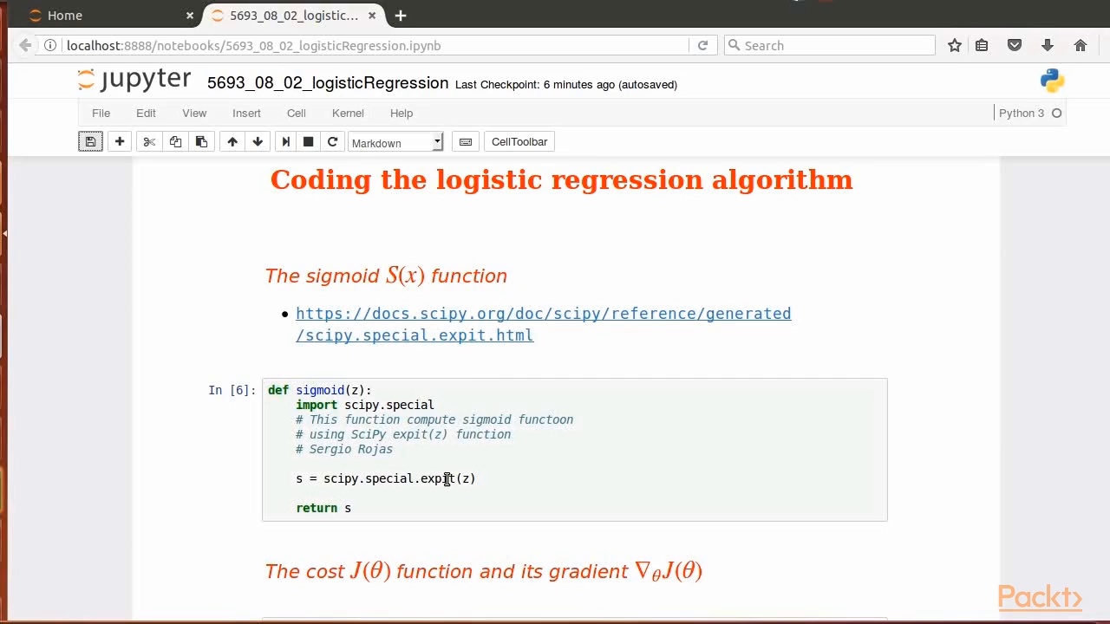
mouse_move(502, 448)
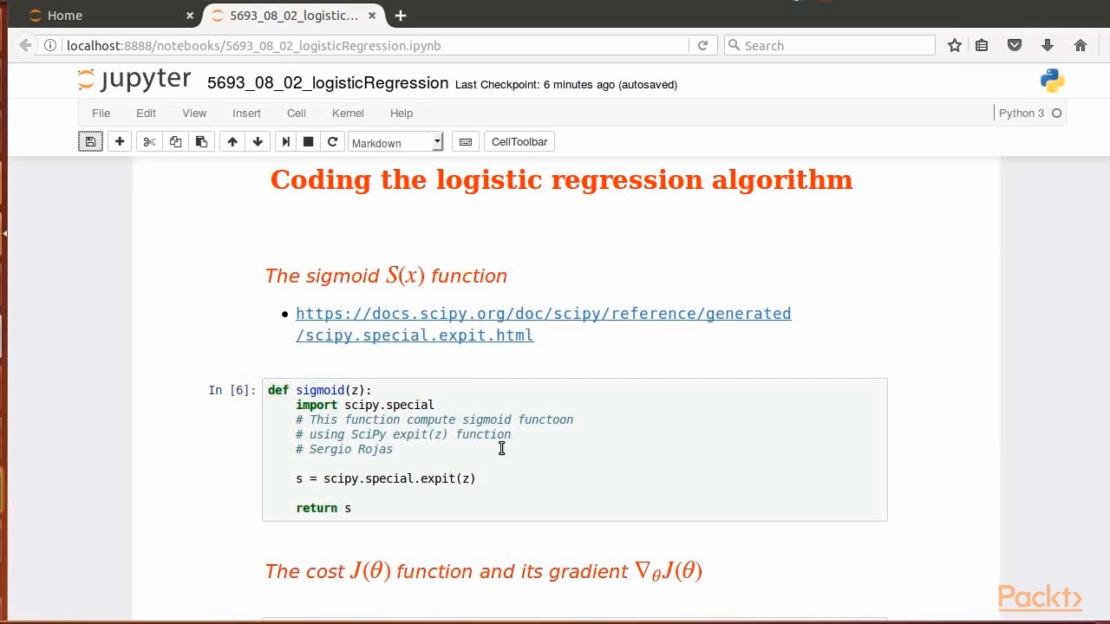